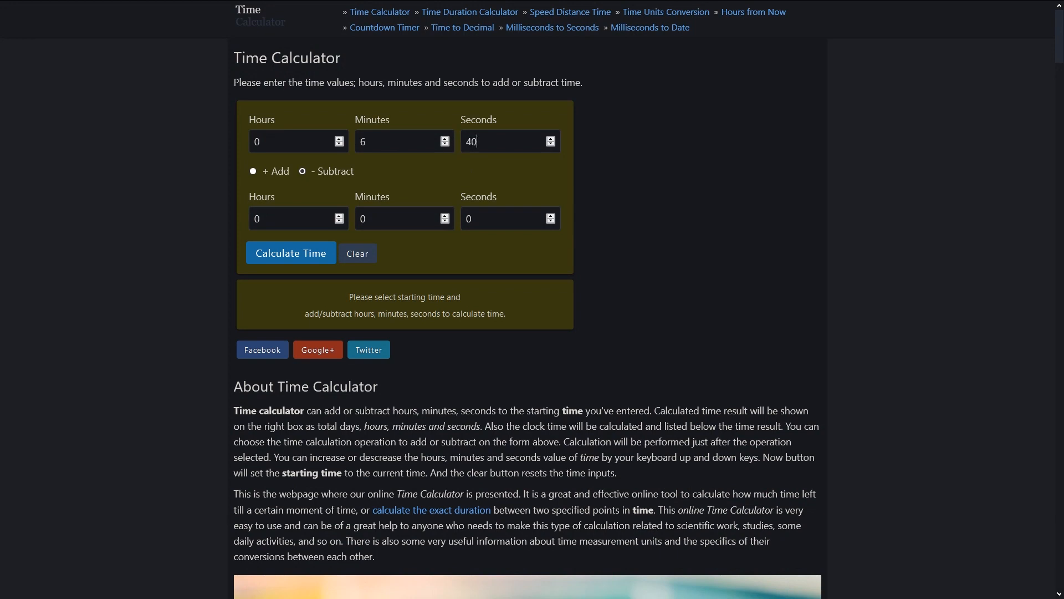
# Step: Calculate the difference between 6 min 40 s and 5 min 08 s, giving 1 min 32 s
pyautogui.click(291, 252)
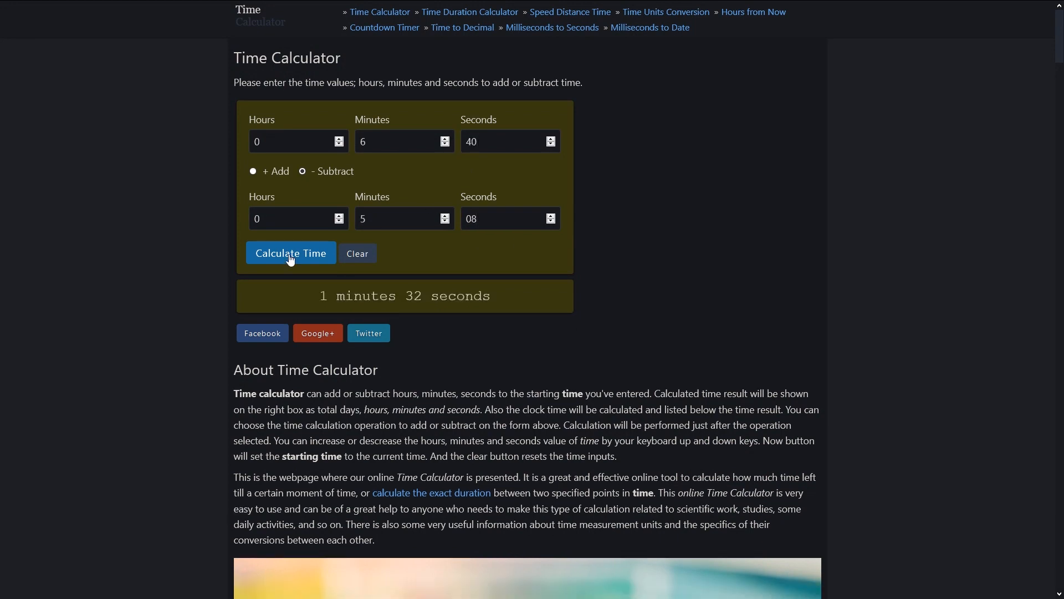
pyautogui.moveTo(778, 337)
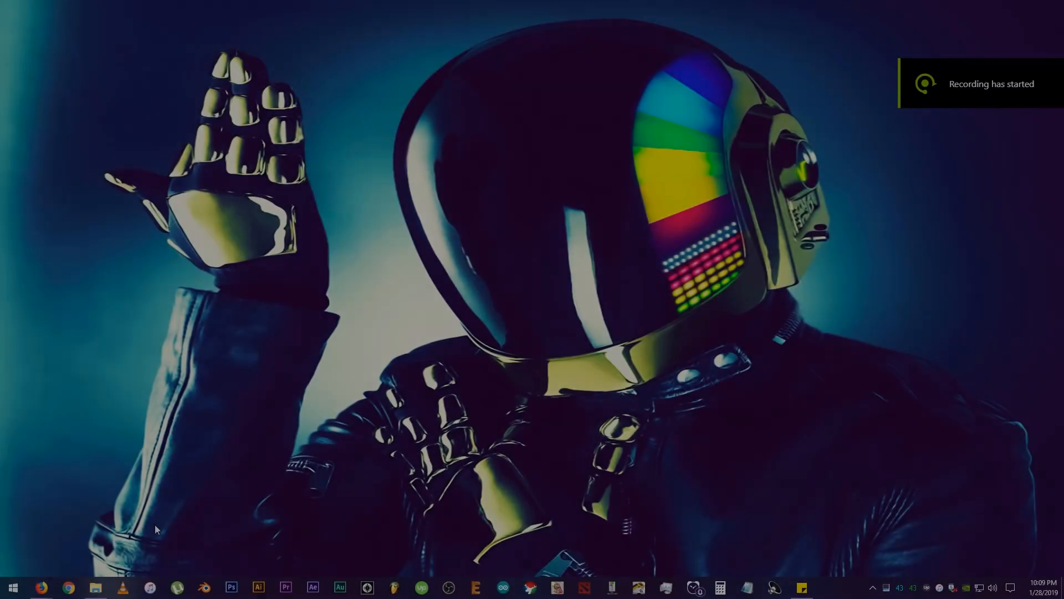
# Step: Bring up the sketch_dec19a folder window holding the Arduino sketch file
pyautogui.click(93, 588)
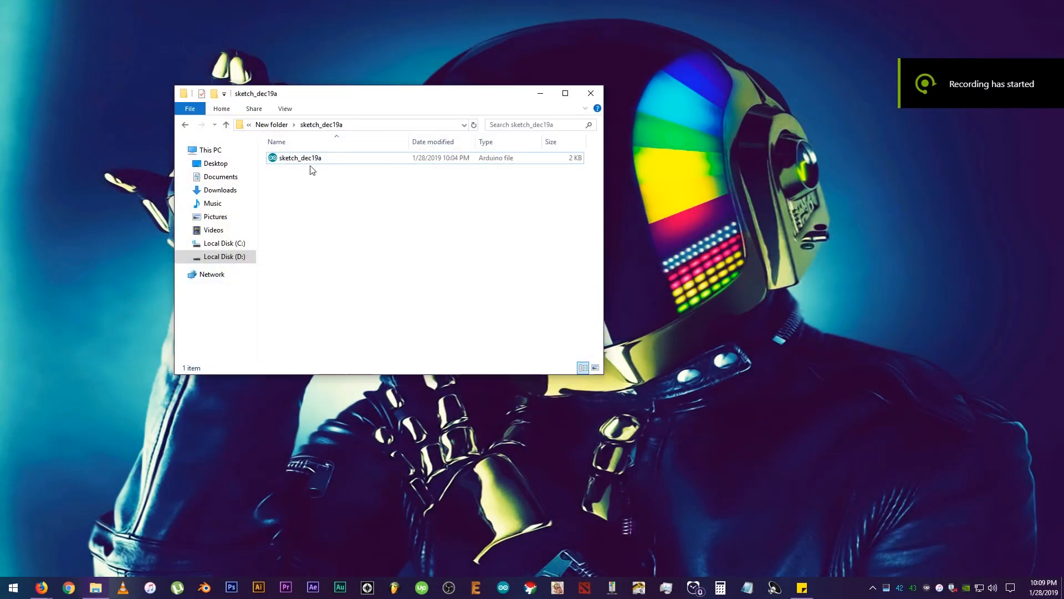
# Step: Load sketch_dec19a.ino maximized, look through its PIR tester code, then switch to the browser
pyautogui.doubleClick(298, 157)
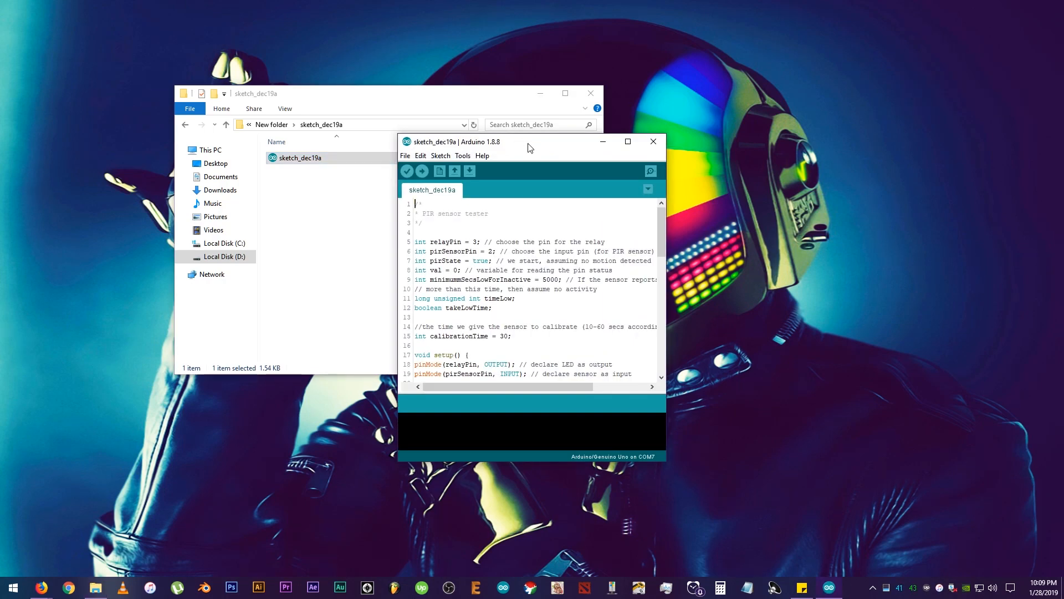
pyautogui.click(627, 142)
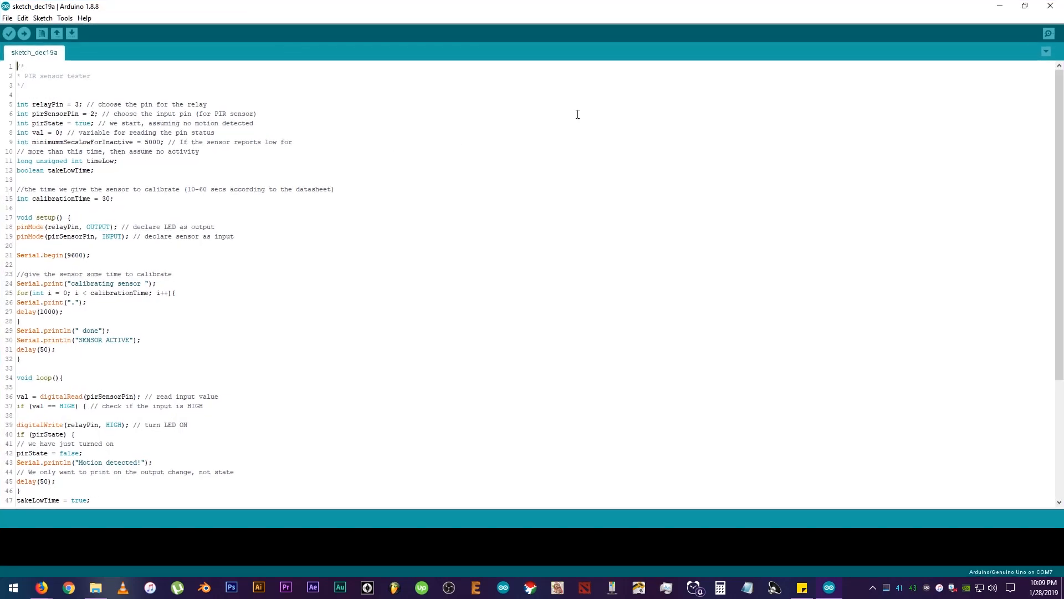
pyautogui.scroll(-3)
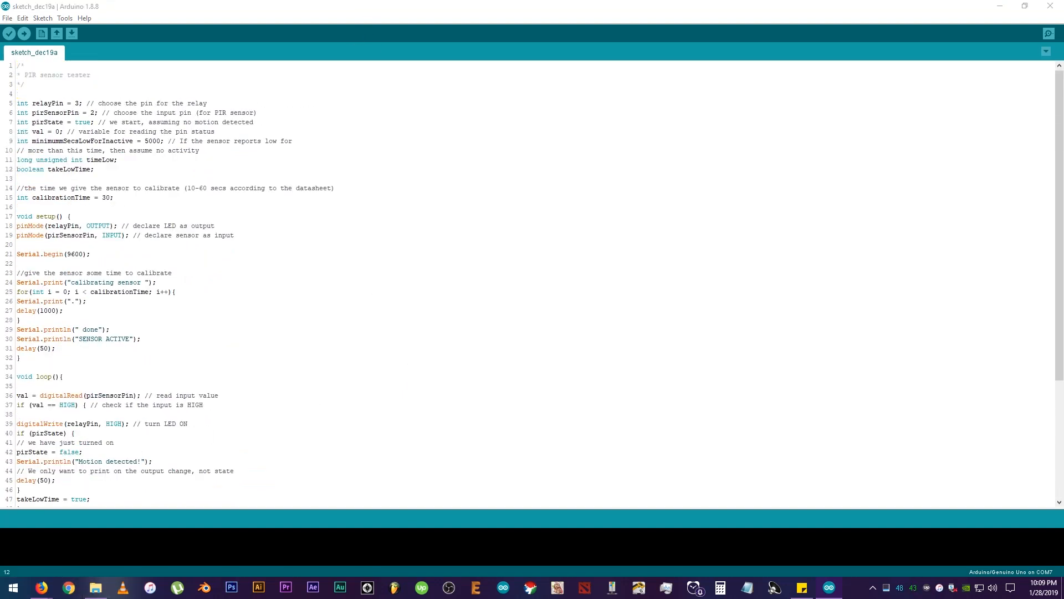
pyautogui.click(68, 587)
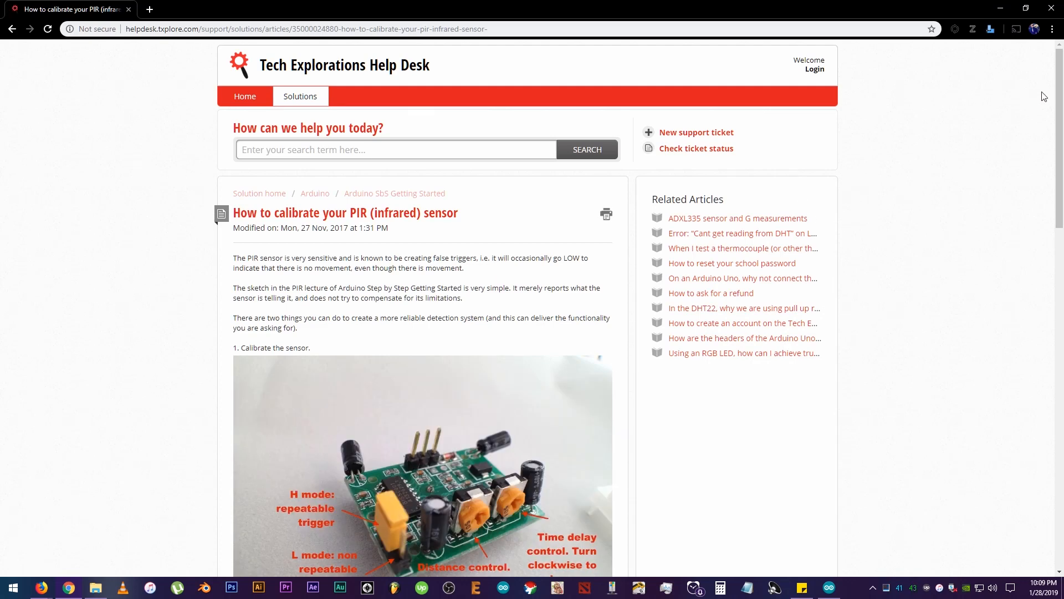
# Step: Scroll the PIR calibration article down to its sensor tester code block and select it
pyautogui.scroll(-3)
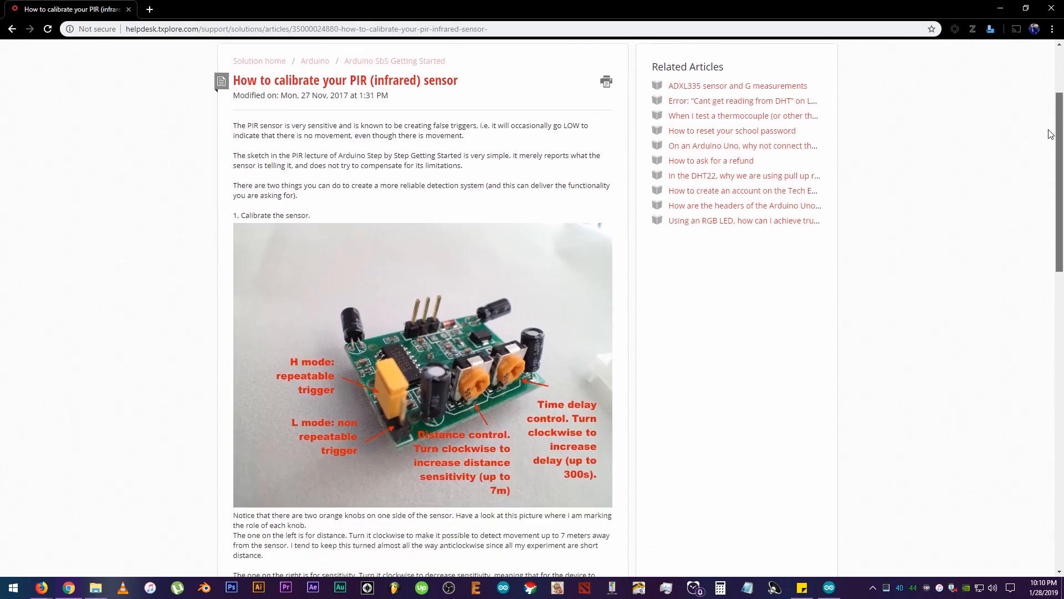
pyautogui.scroll(-3)
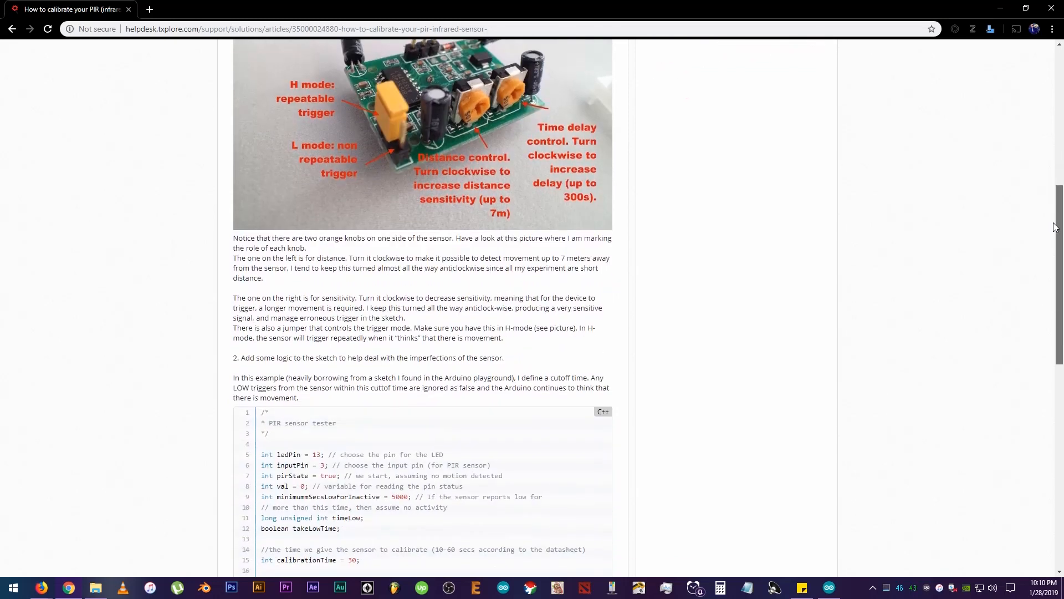
pyautogui.scroll(-3)
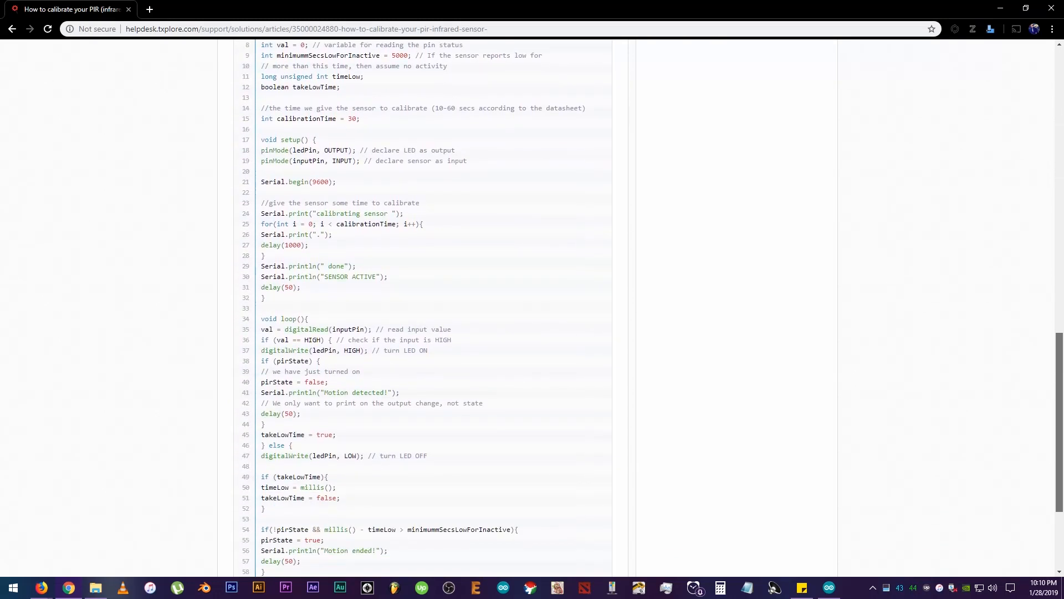
pyautogui.scroll(-3)
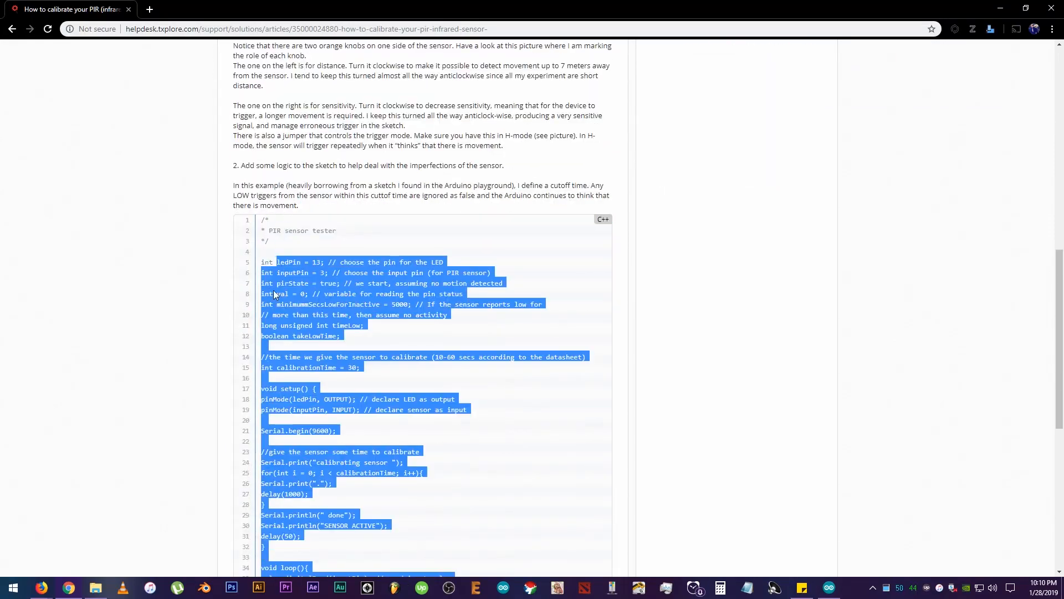
pyautogui.click(772, 304)
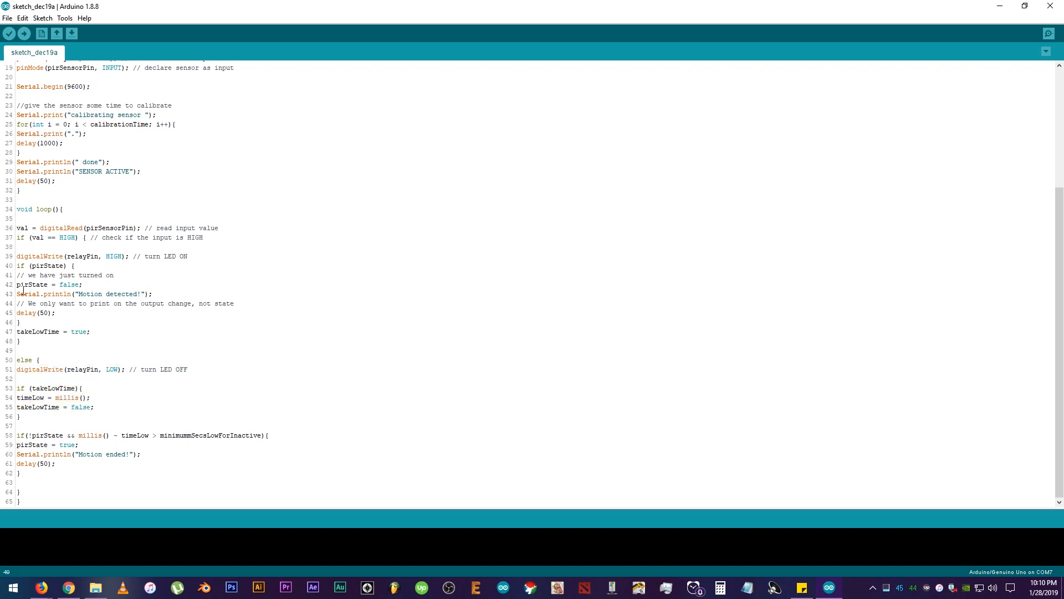
# Step: Highlight loop() lines 43–50, from the "Motion detected" print through the else branch
pyautogui.moveTo(17, 294); pyautogui.dragTo(42, 359)
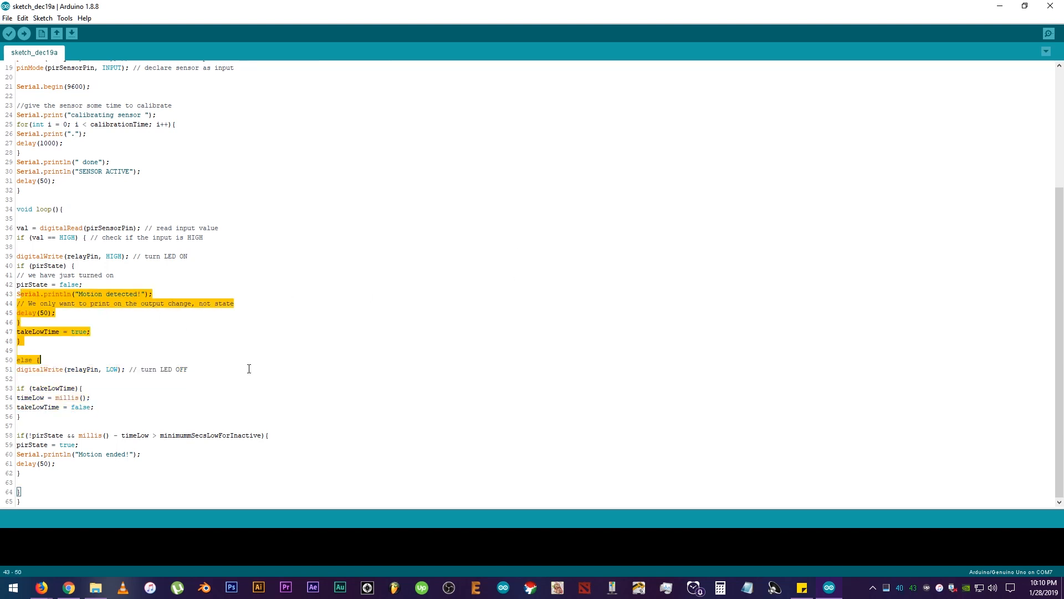